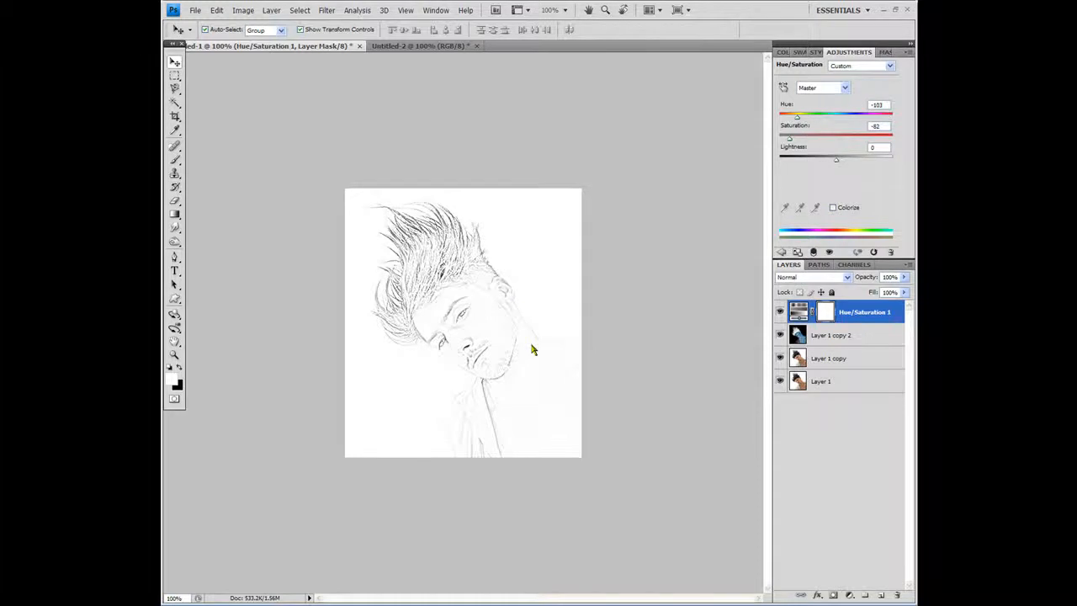
Step: Duplicate Layer 1 twice to get Layer 1 copy and Layer 1 copy 2
key(f)
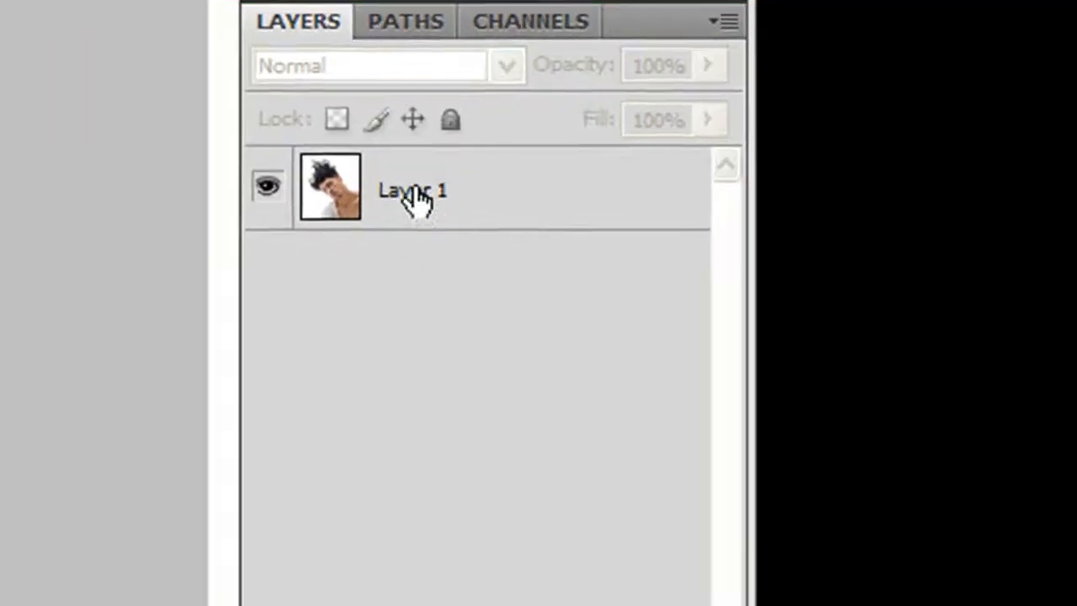
right_click(412, 188)
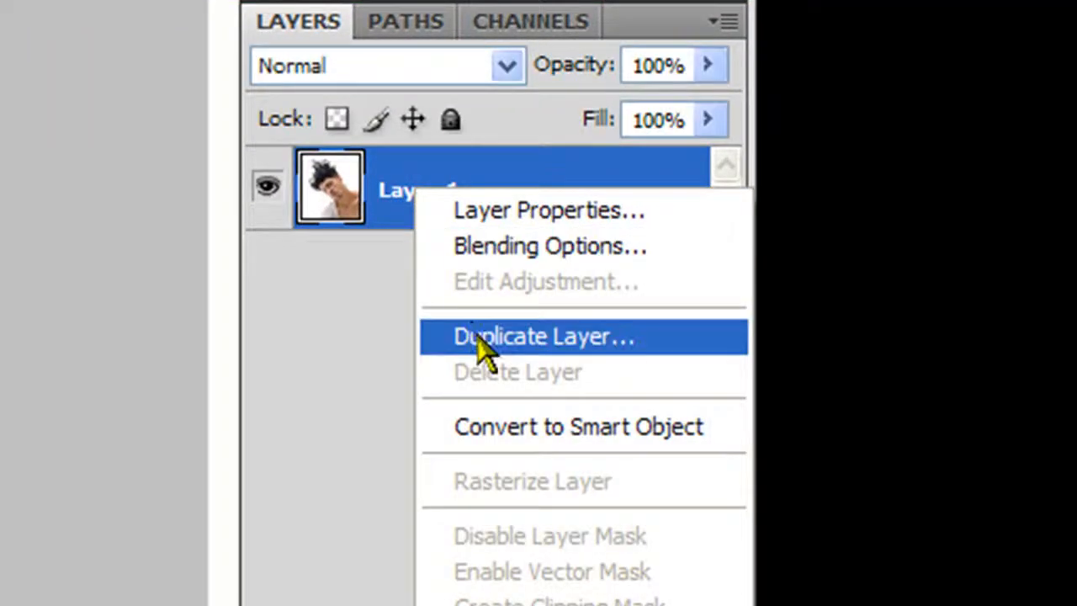
click(542, 336)
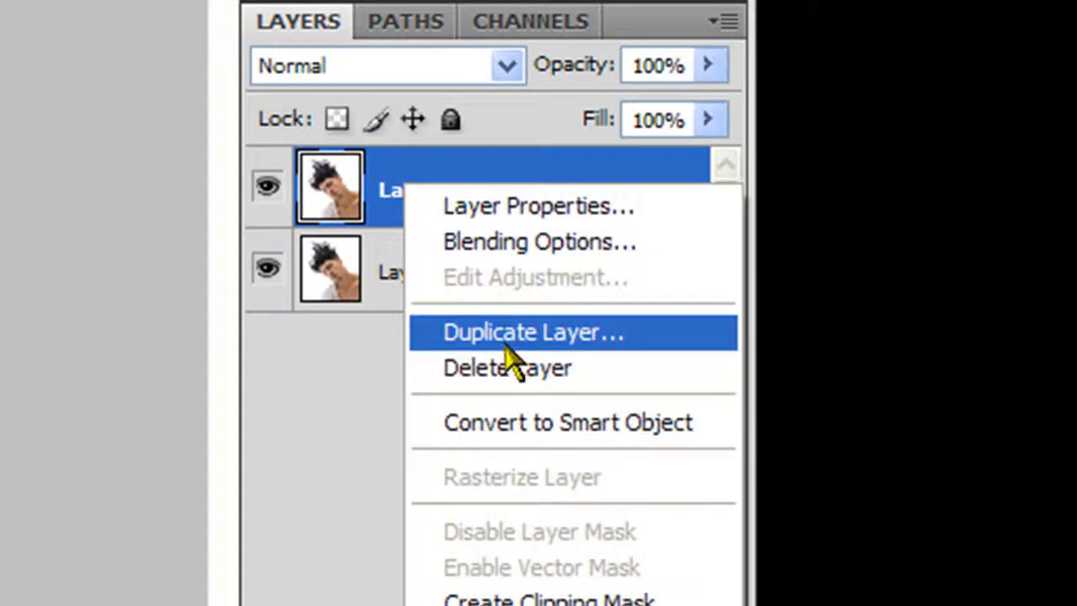
click(532, 332)
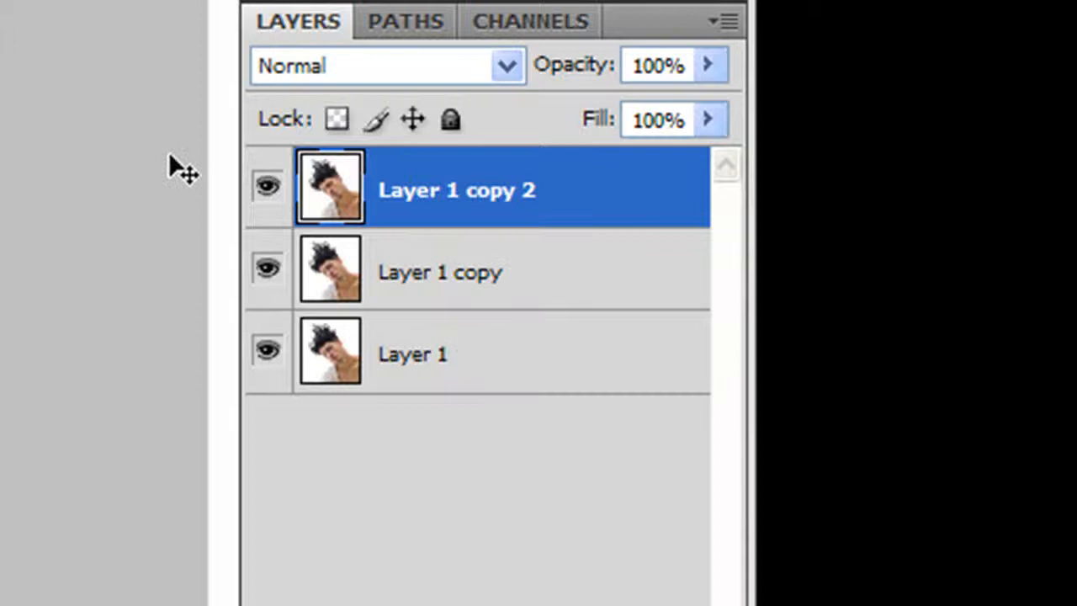
mouse_move(396, 253)
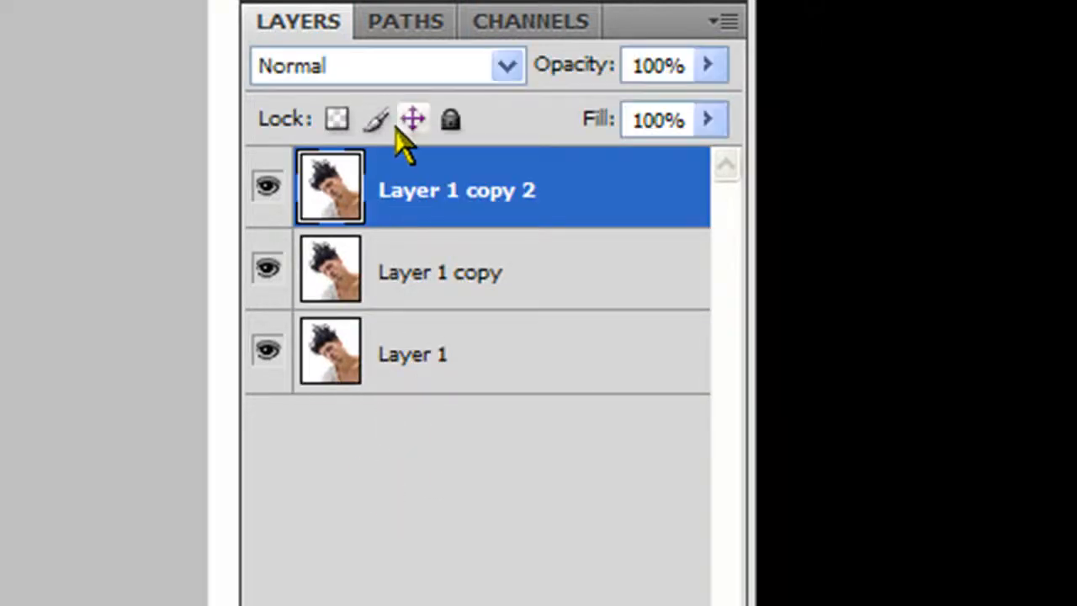
mouse_move(610, 202)
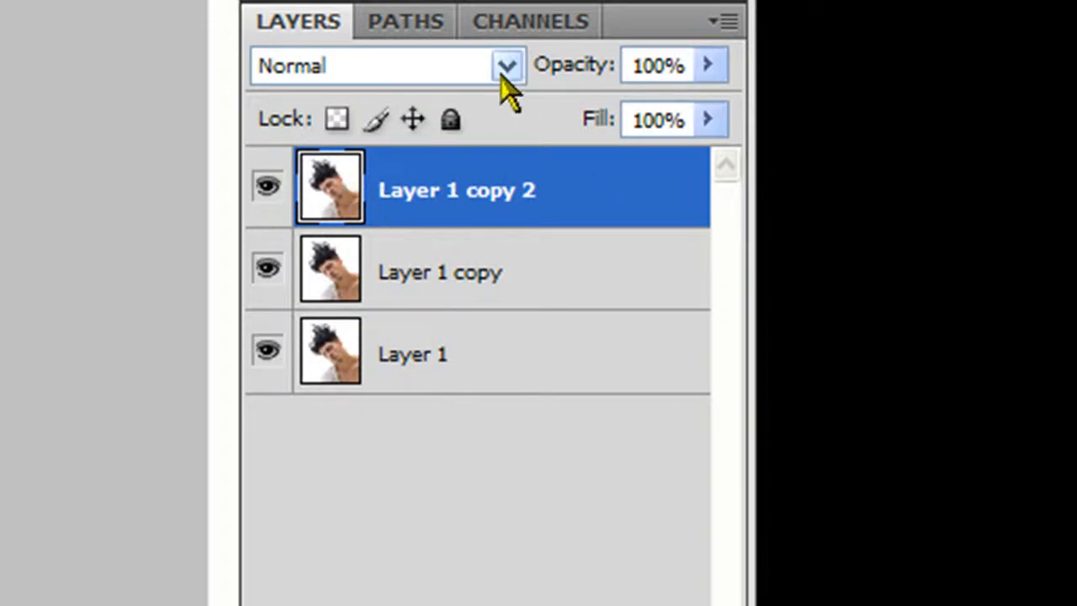
Step: Blend Layer 1 copy 2 as Color Dodge and invert it so the canvas goes near white
click(505, 63)
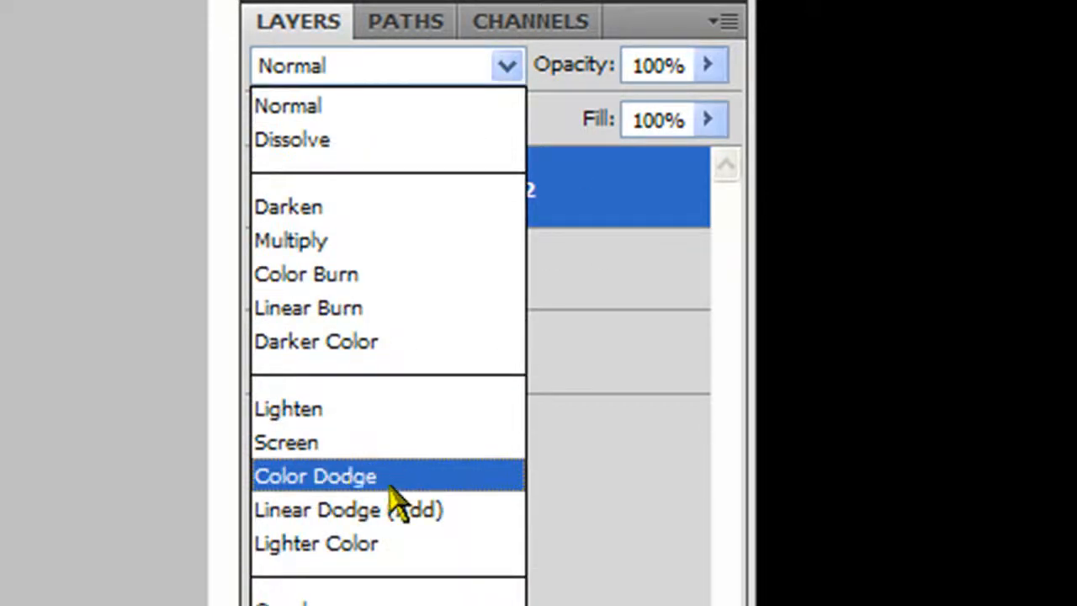
click(316, 475)
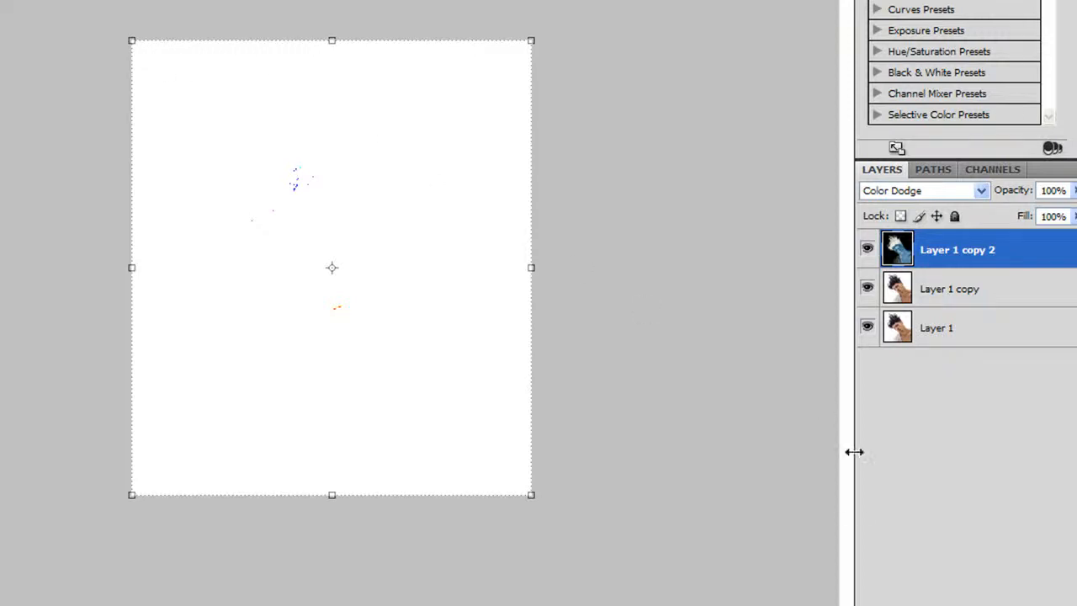
mouse_move(354, 202)
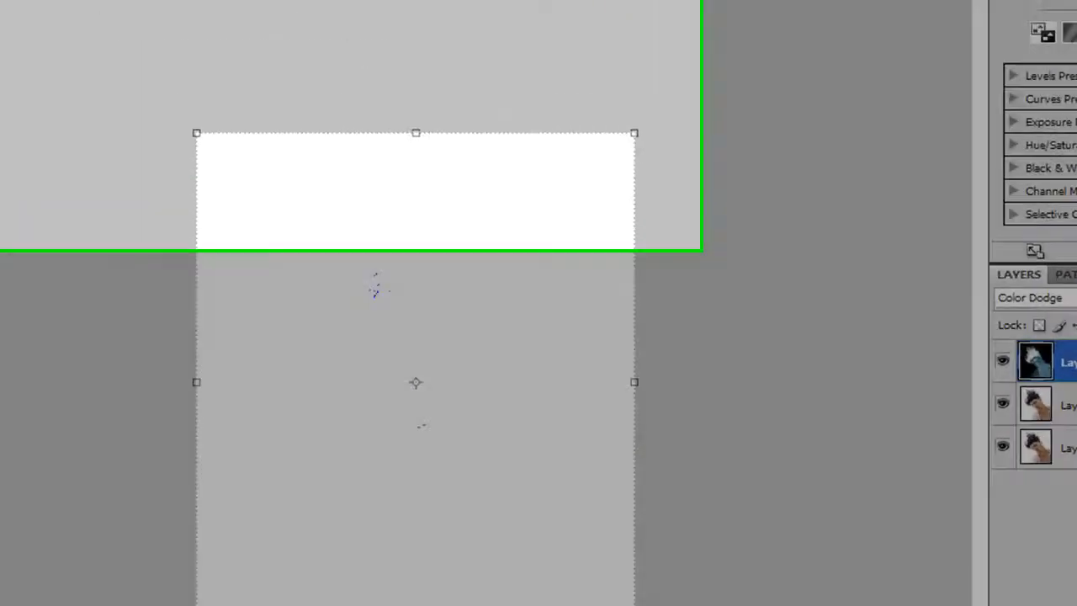
Step: Apply a Gaussian Blur of about 2 pixels to the inverted top copy for thin sketch lines
click(377, 26)
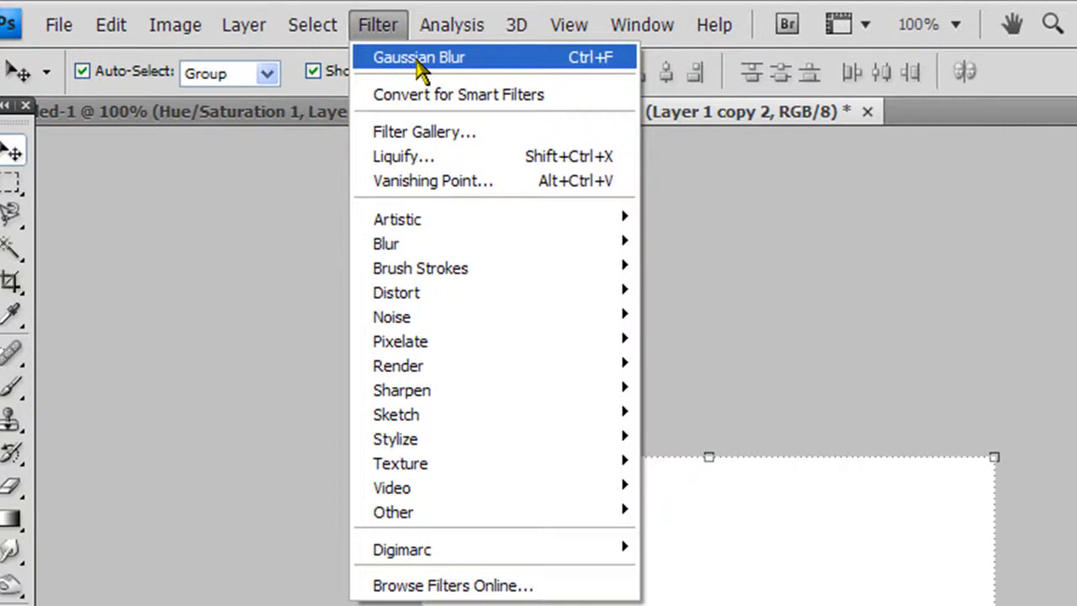
mouse_move(386, 242)
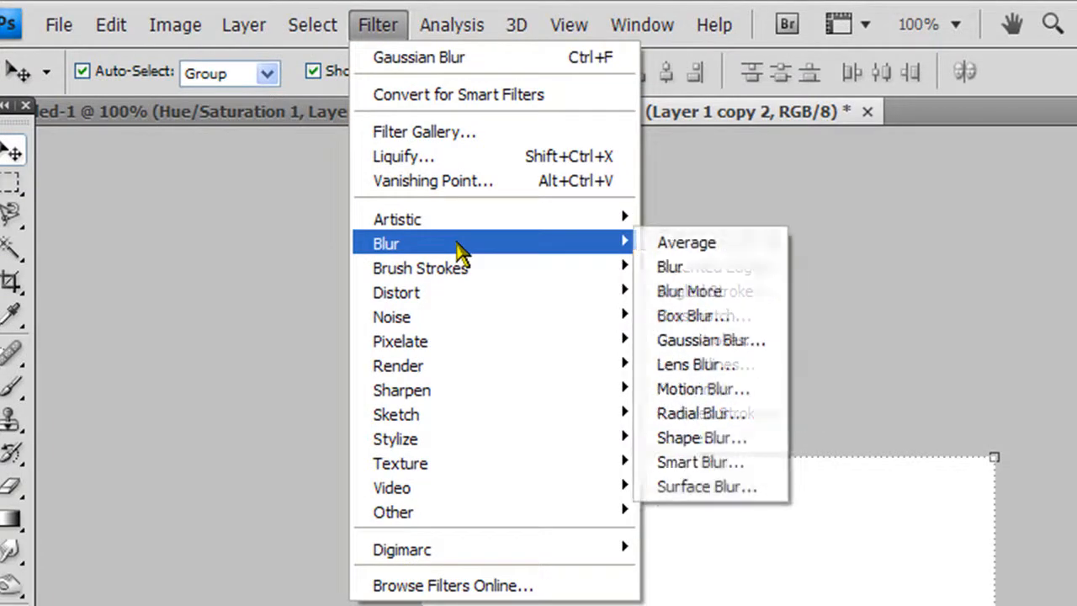
mouse_move(690, 354)
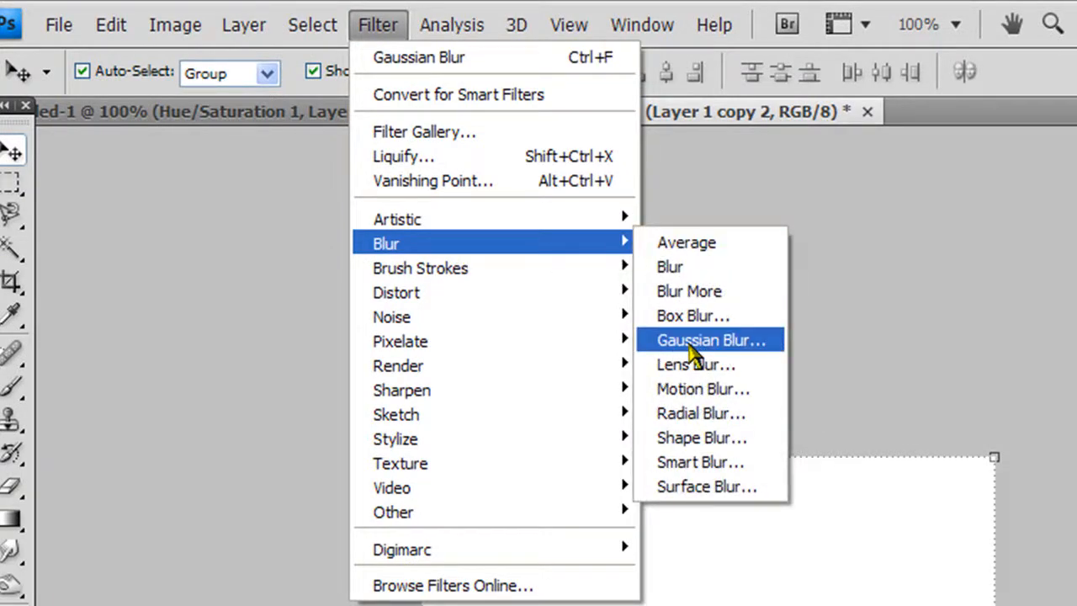
click(711, 340)
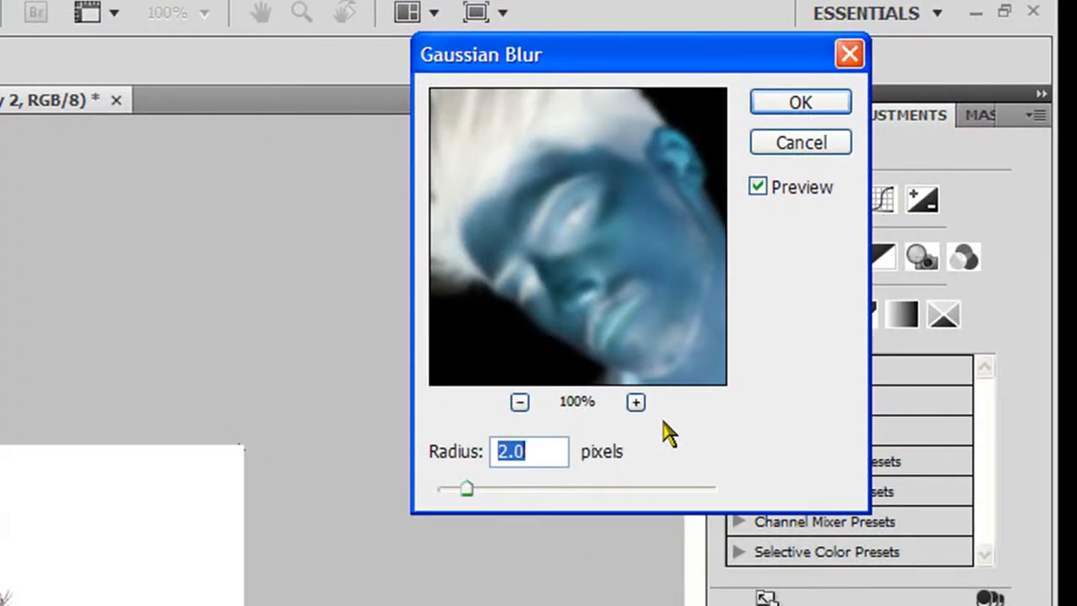
drag(468, 488, 648, 464)
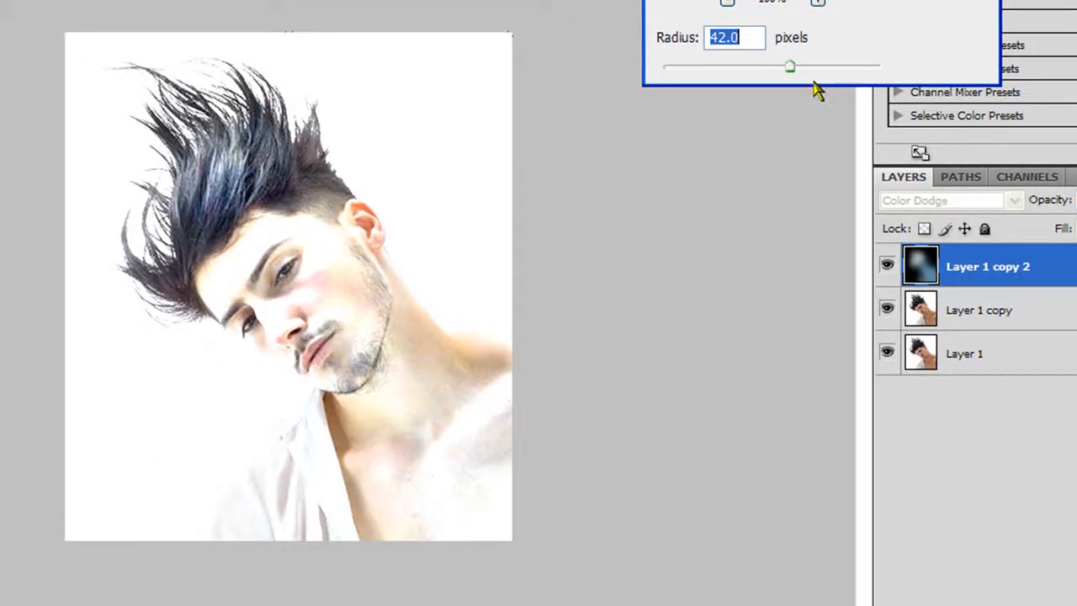
drag(790, 66, 740, 66)
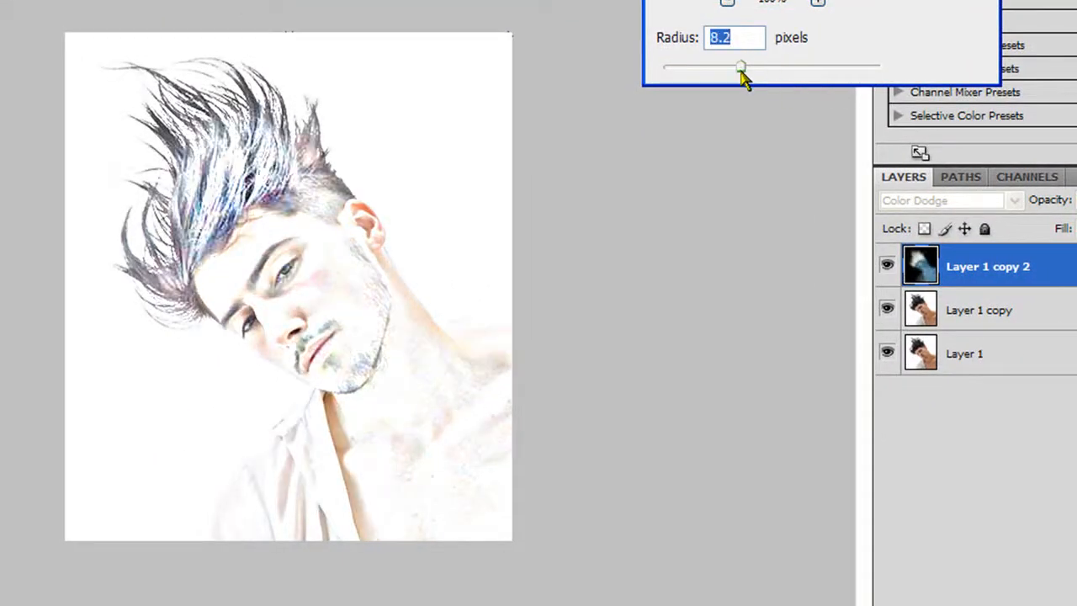
drag(741, 67, 687, 68)
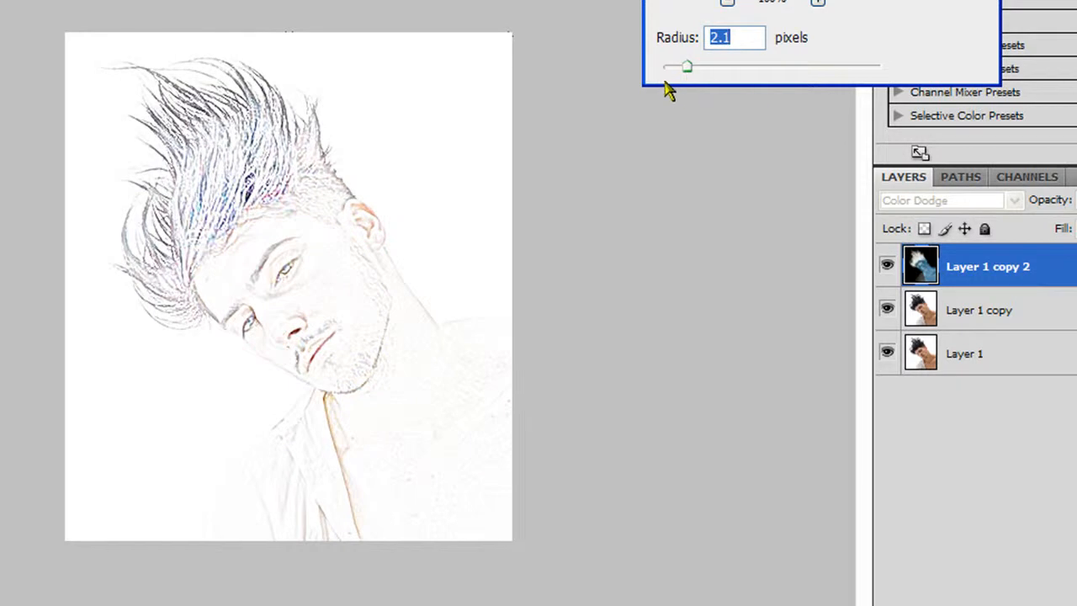
drag(686, 65, 686, 68)
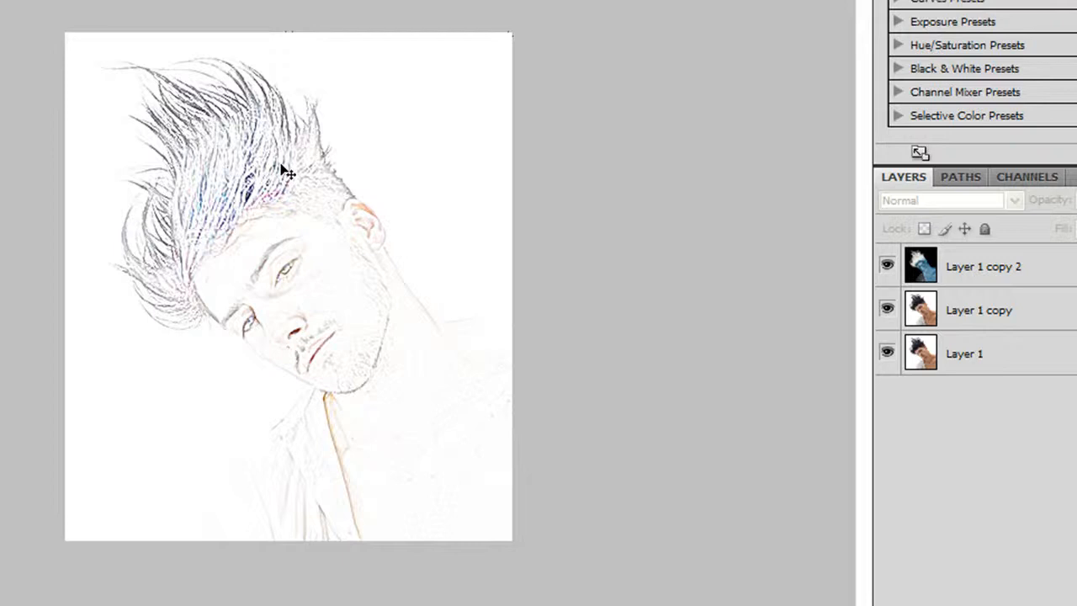
mouse_move(391, 239)
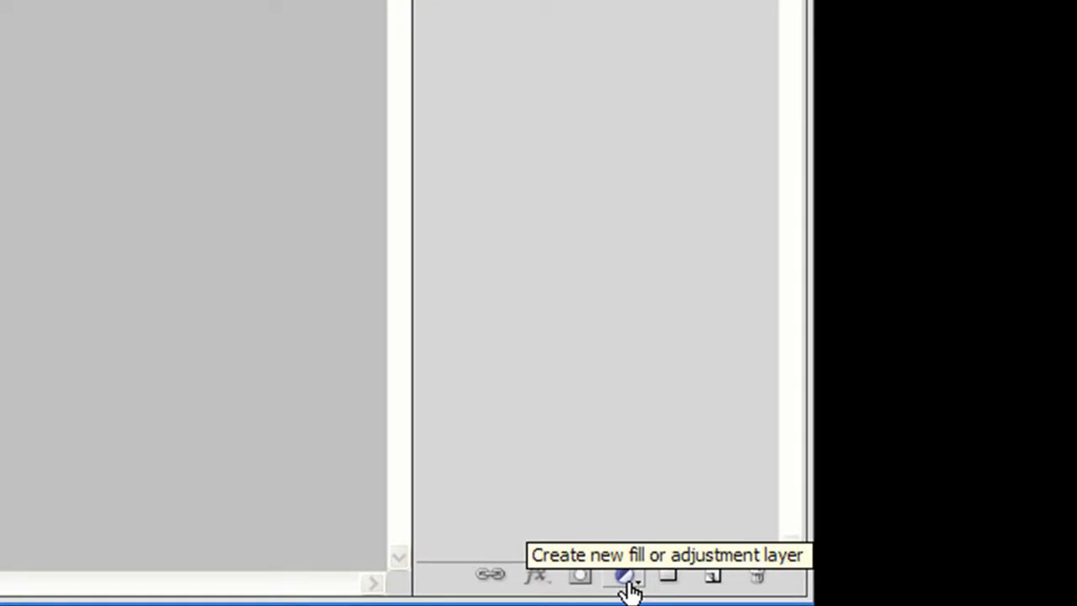
Step: Add a Hue/Saturation adjustment layer with Saturation fully down, turning the sketch grey
click(624, 576)
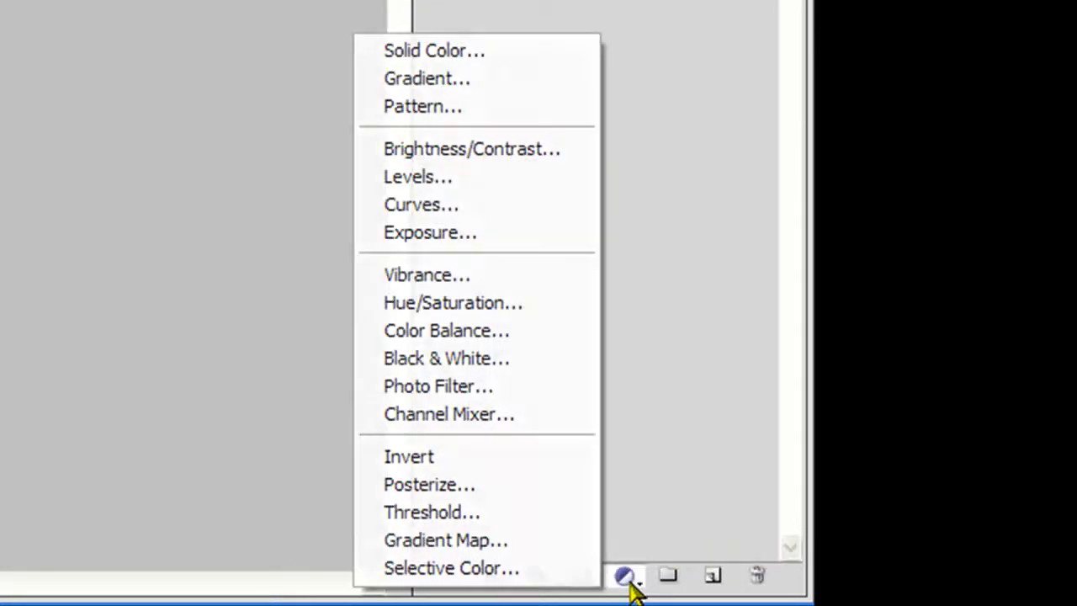
mouse_move(453, 303)
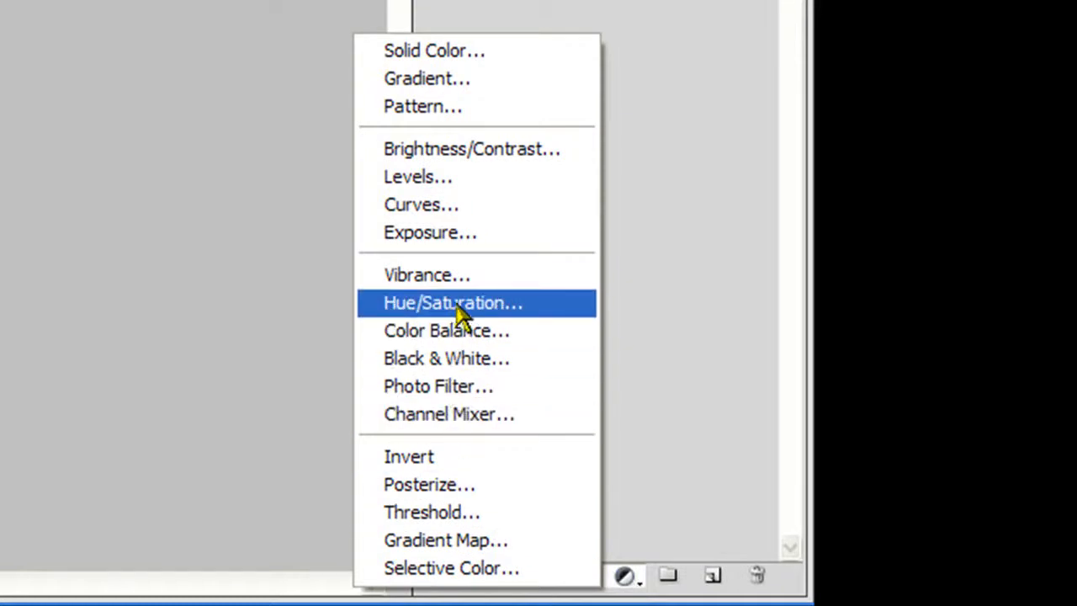
click(453, 303)
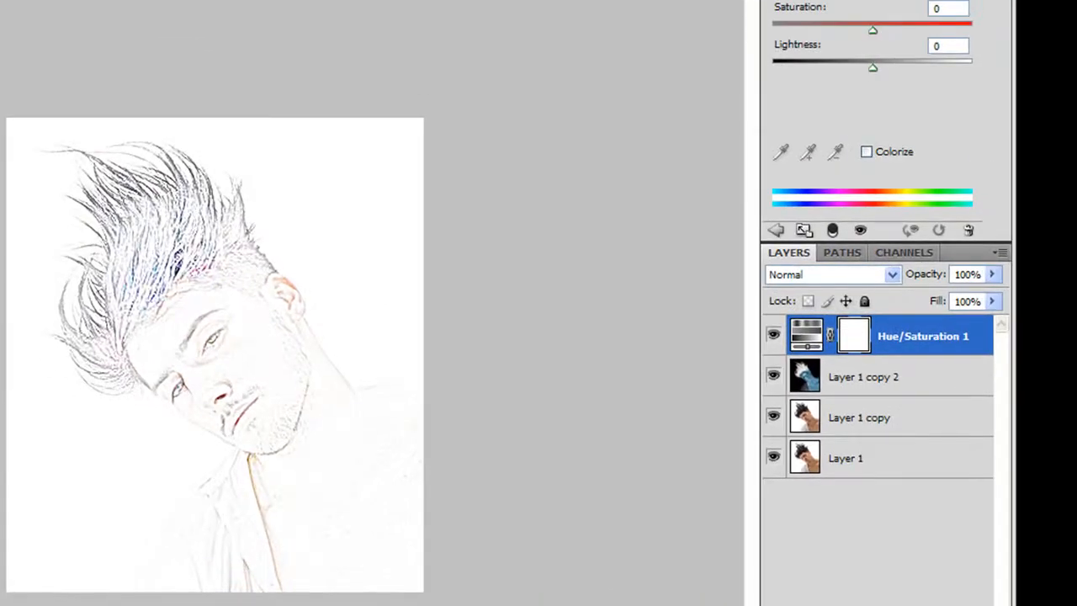
mouse_move(865, 121)
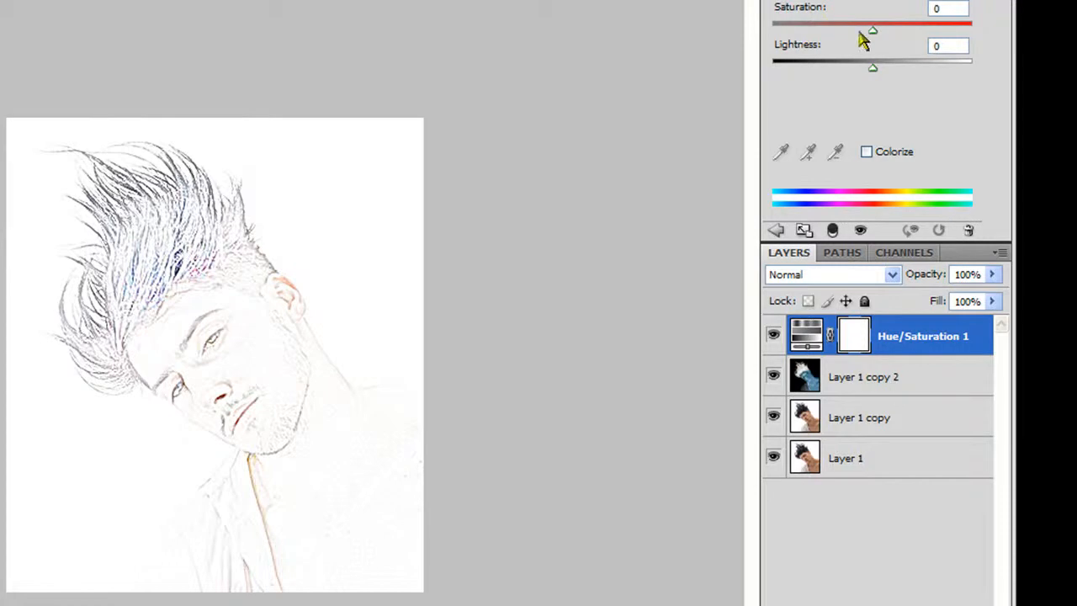
mouse_move(875, 37)
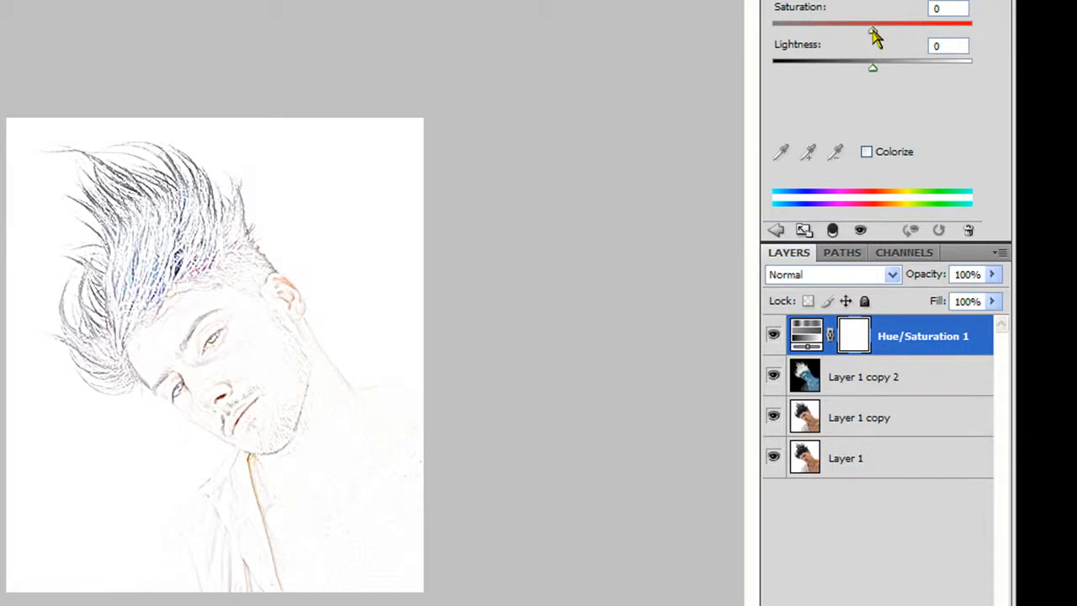
mouse_move(993, 104)
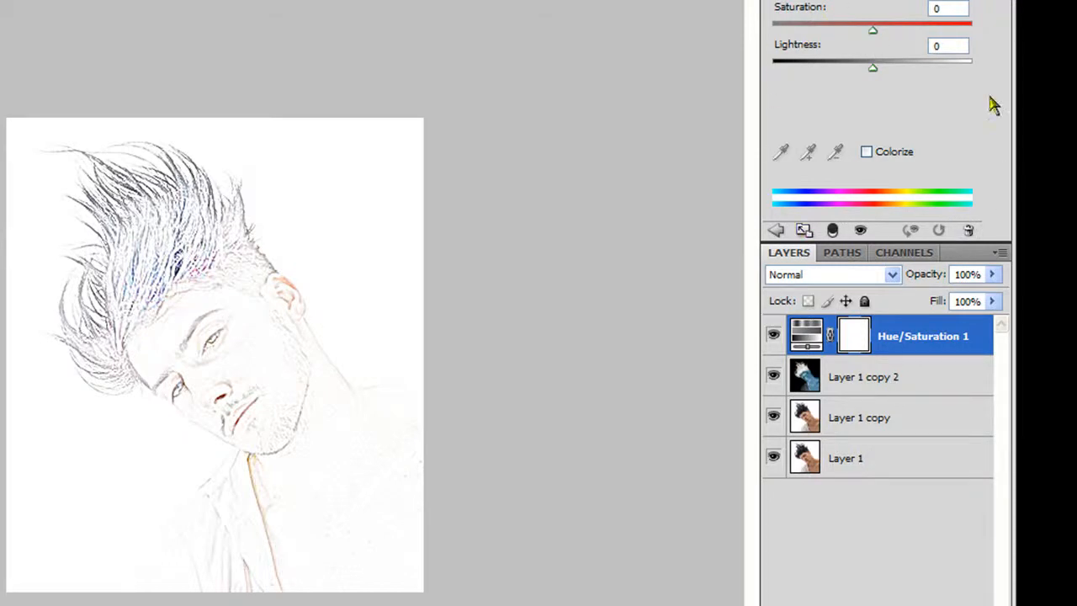
drag(872, 30, 867, 30)
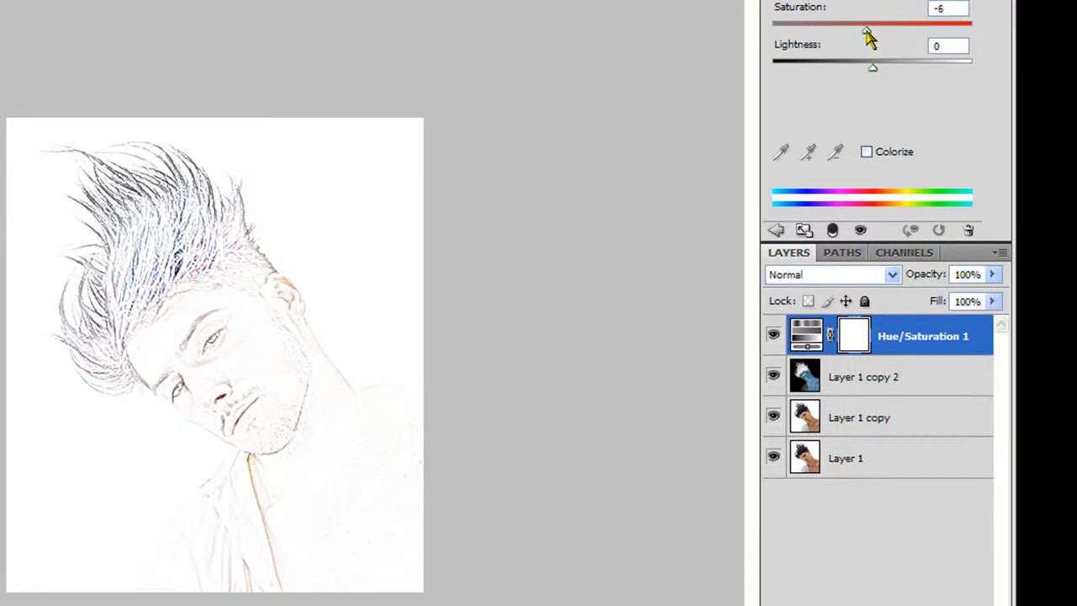
drag(867, 23, 772, 24)
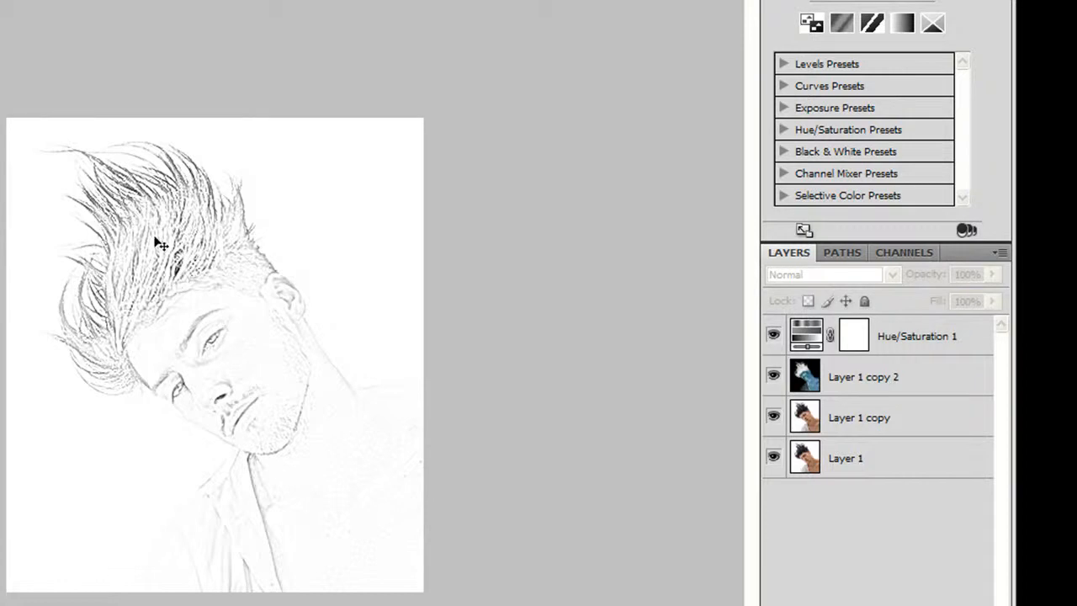
mouse_move(653, 458)
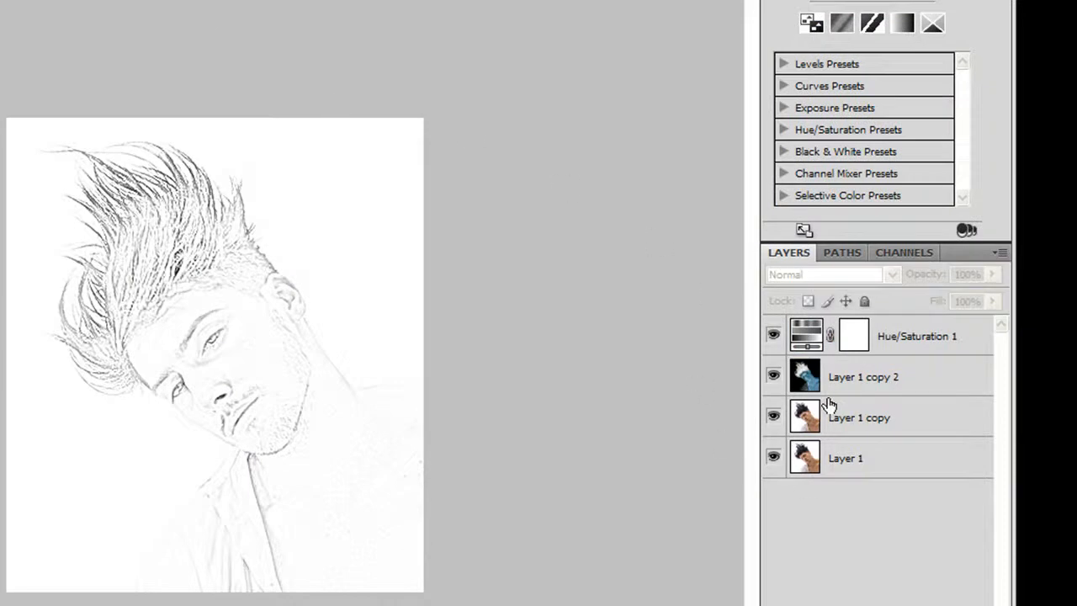
mouse_move(438, 451)
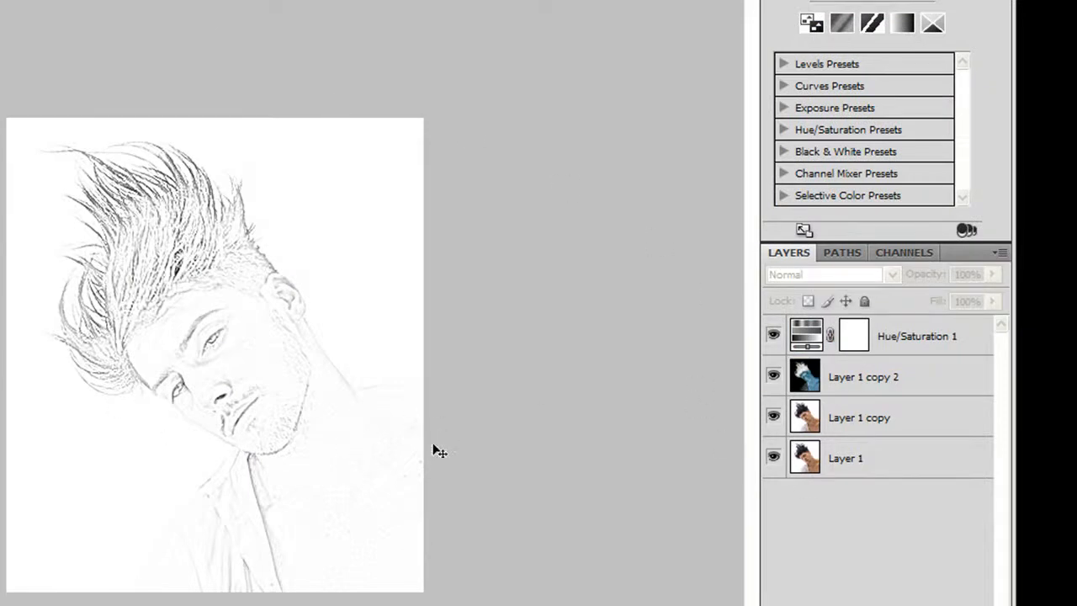
Step: Merge all visible layers into one and rotate the sketch with Free Transform
right_click(844, 458)
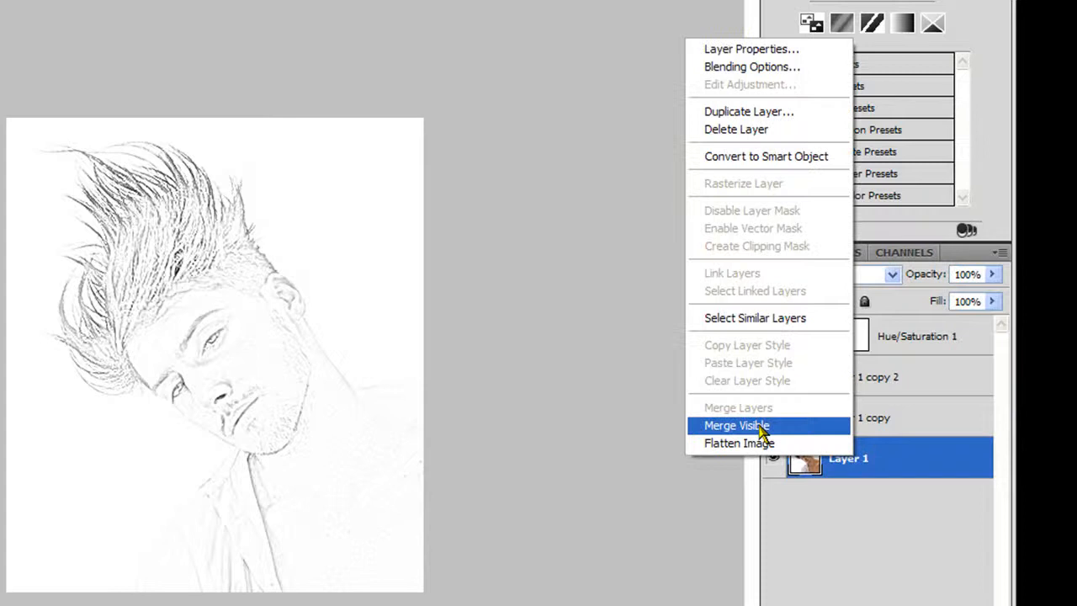
click(737, 425)
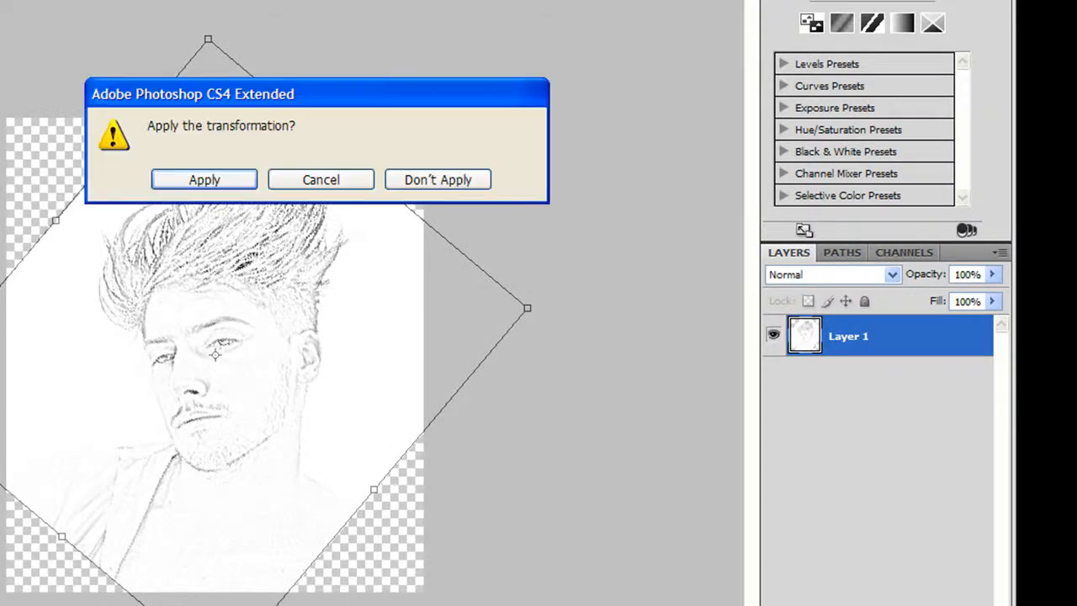
click(203, 179)
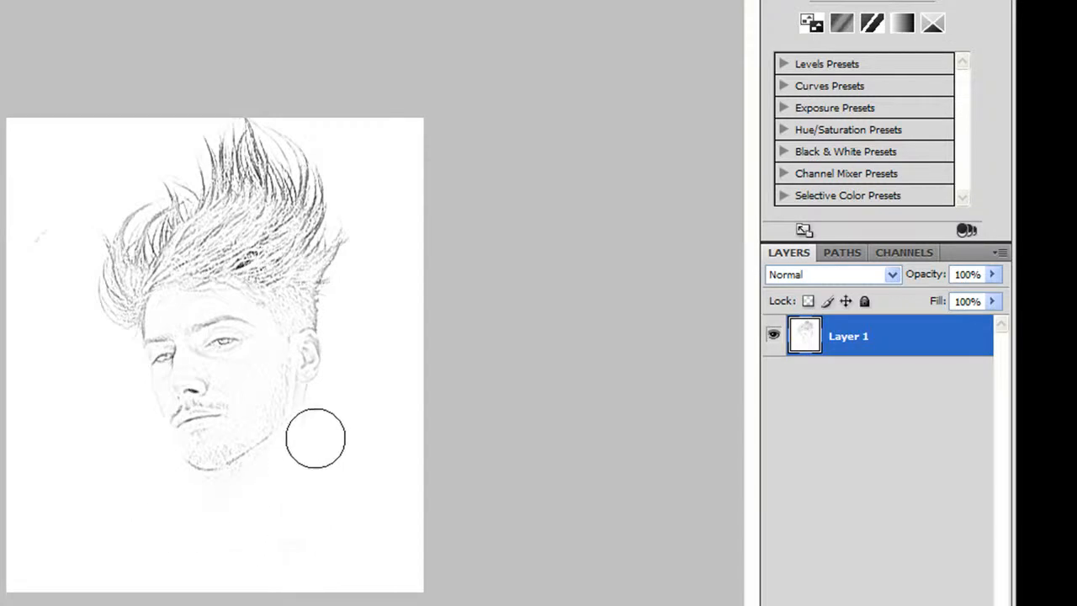
mouse_move(155, 508)
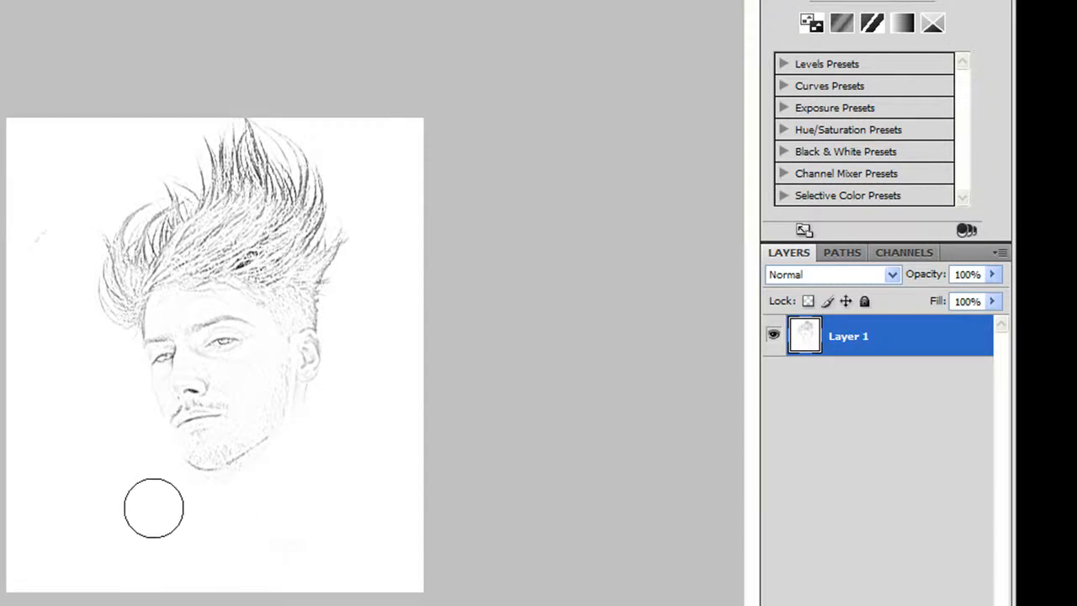
mouse_move(404, 369)
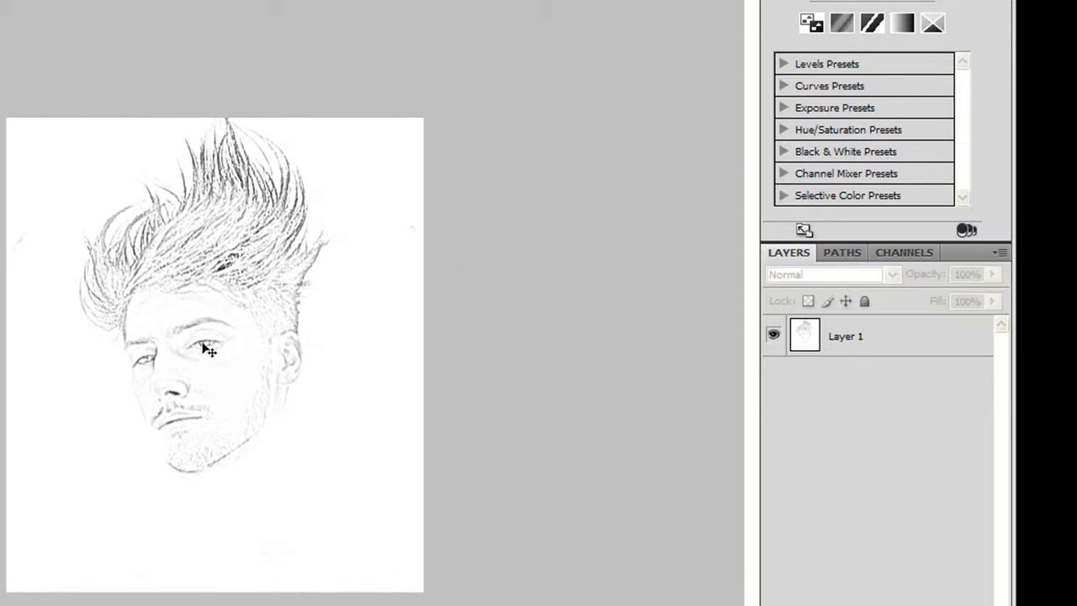
mouse_move(858, 346)
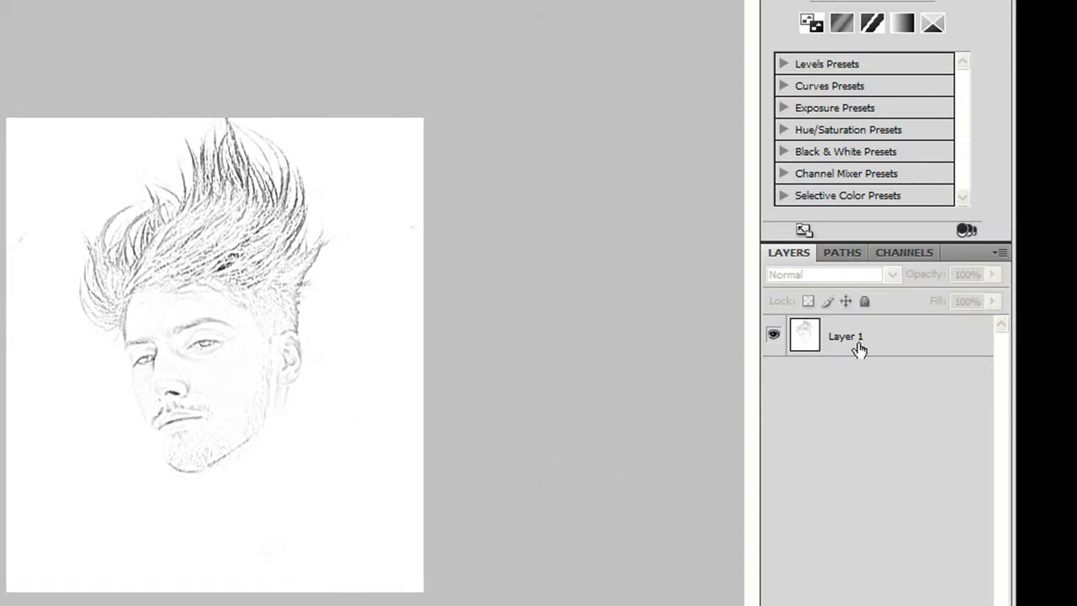
Step: Colorize the merged sketch with a blue Hue, Saturation around 51 and normal Lightness
click(848, 337)
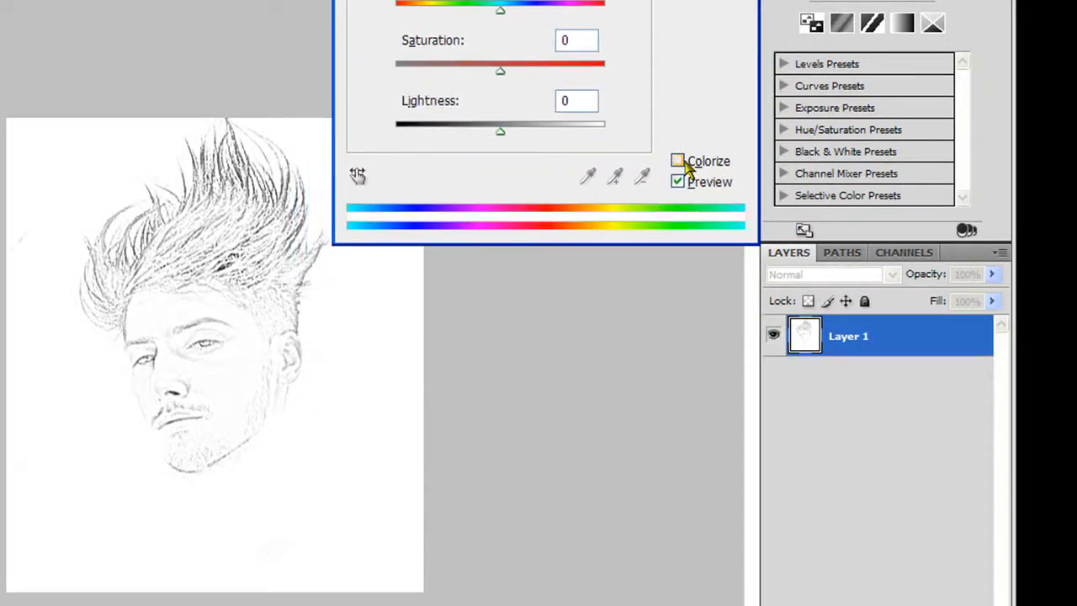
click(679, 162)
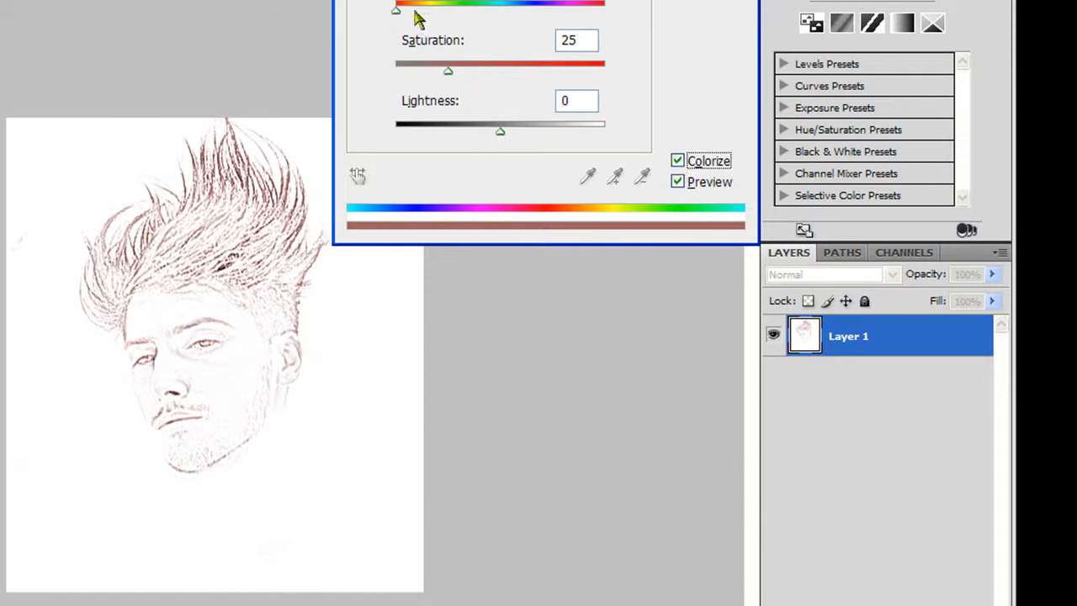
drag(396, 10, 492, 10)
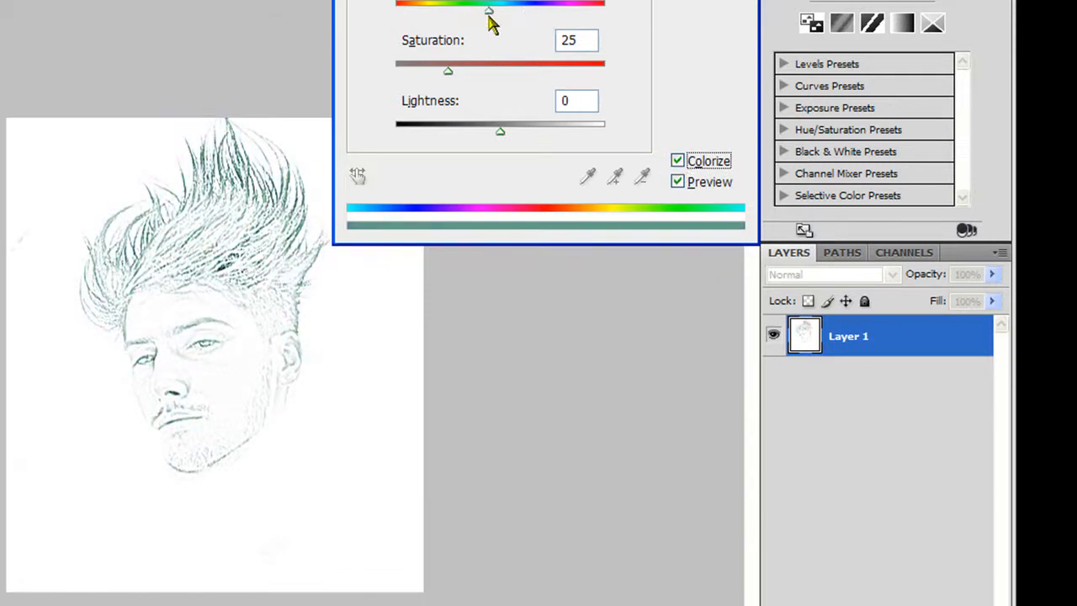
drag(447, 71, 528, 71)
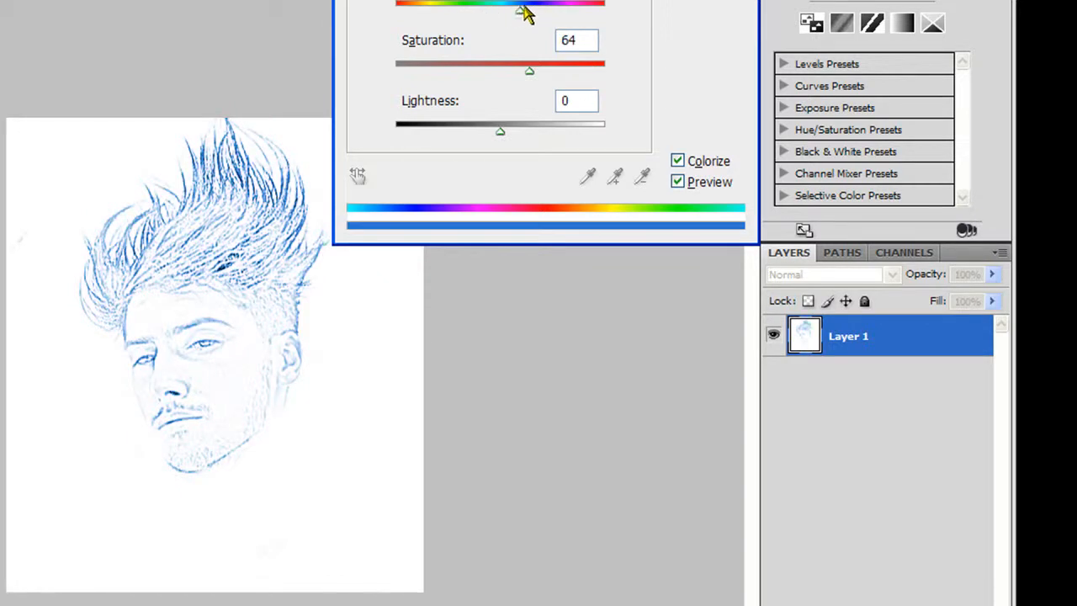
drag(528, 70, 500, 71)
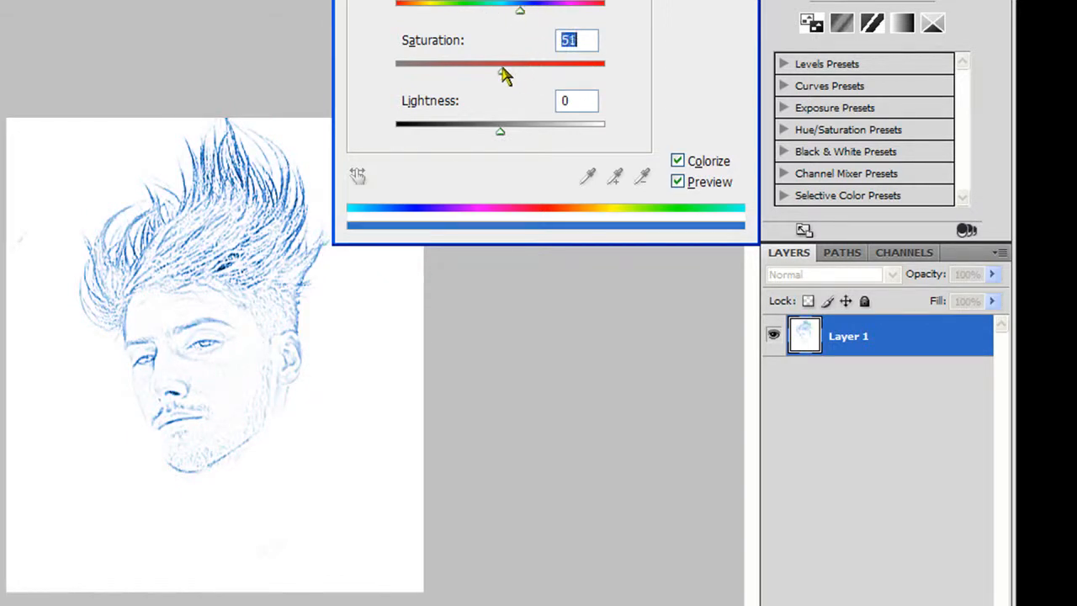
drag(499, 130, 495, 135)
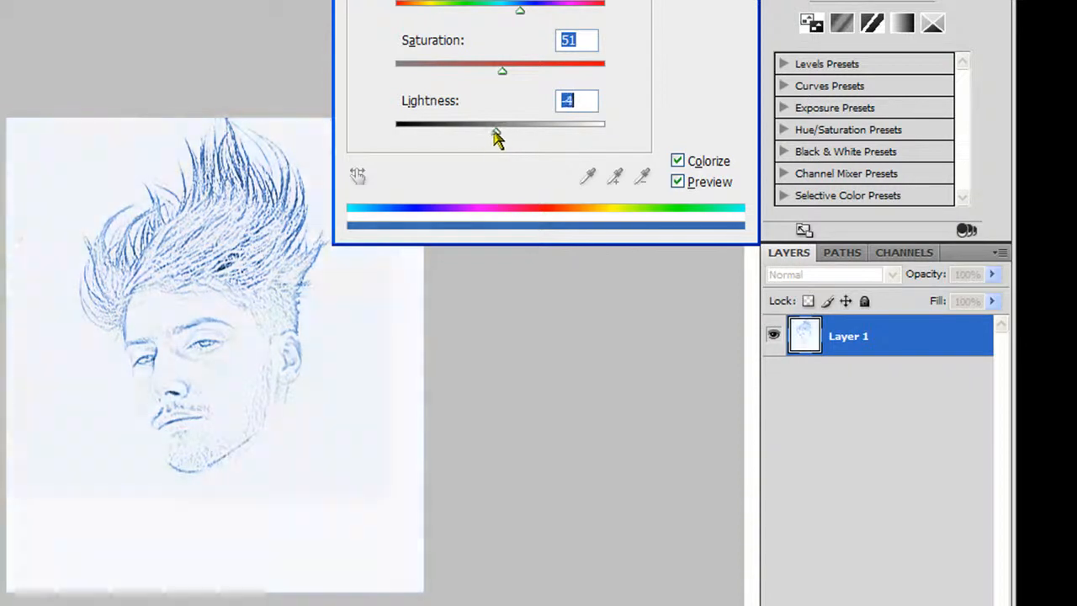
drag(495, 126, 505, 126)
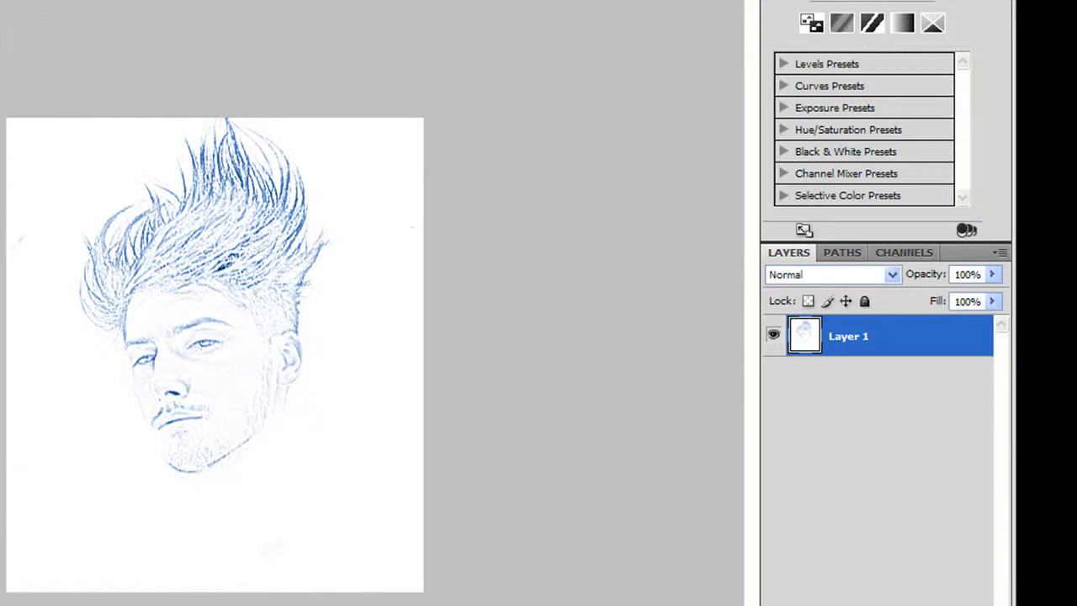
mouse_move(21, 317)
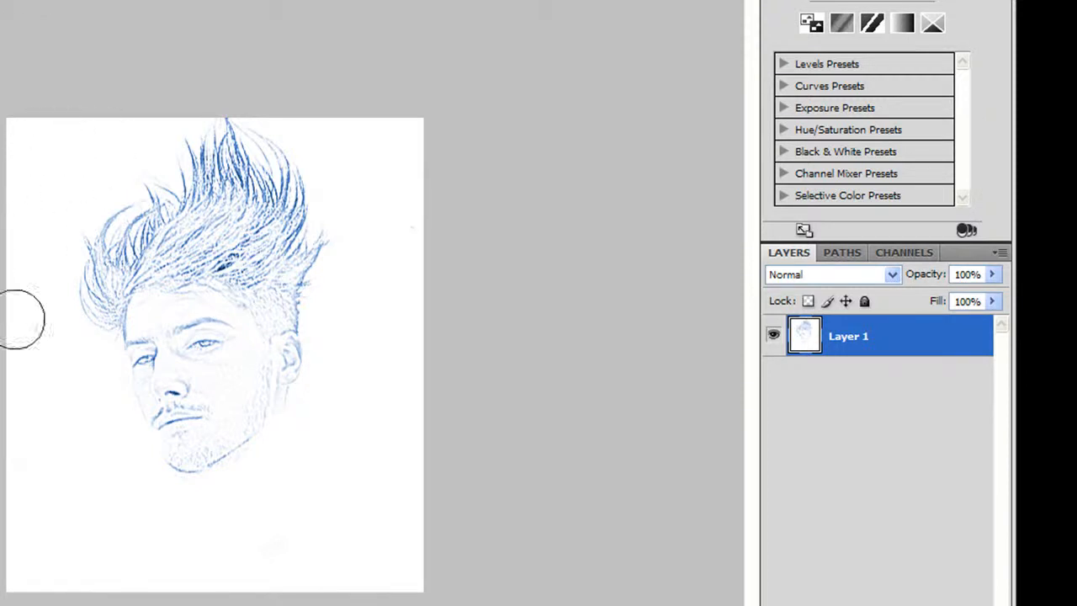